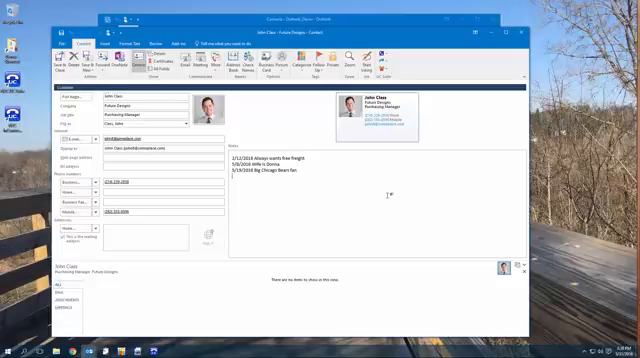
Add a new call note line dated 5/31/2016 to the contact's notes
{"action": "type", "text": "5/31/2016 future reference notes"}
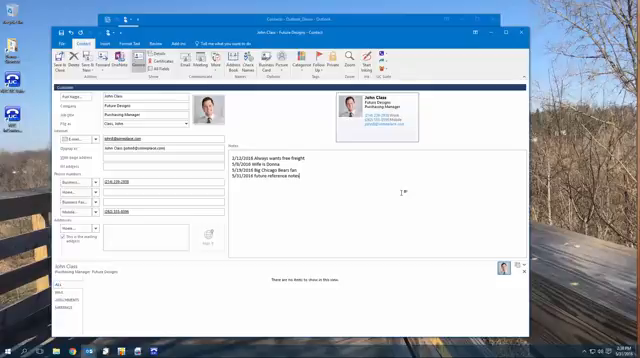
{"action": "mouse_move", "coordinate": [520, 32]}
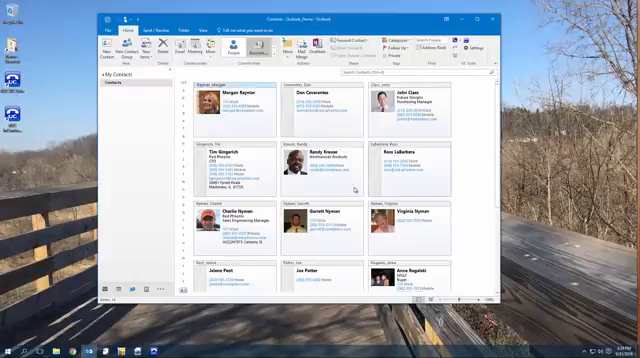
{"action": "mouse_move", "coordinate": [332, 200]}
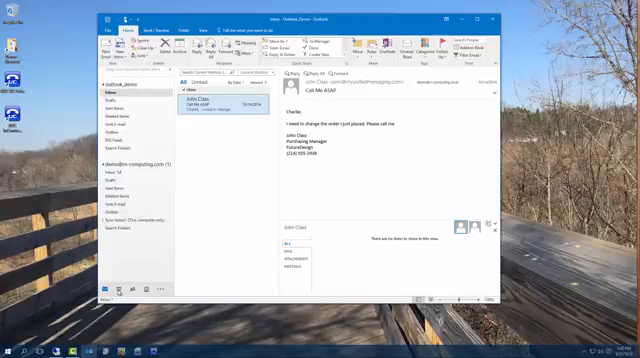
Switch to the May month calendar and start a blank appointment on the chosen day
{"action": "left_click", "coordinate": [108, 292]}
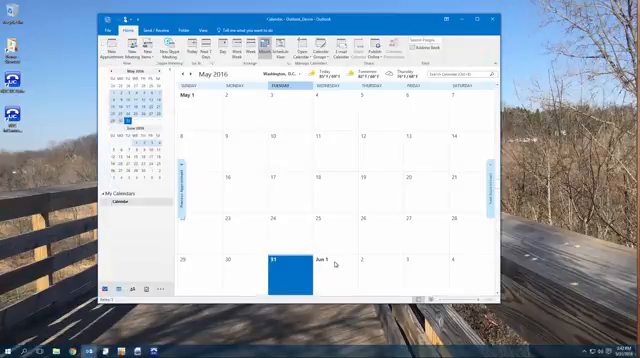
{"action": "left_click", "coordinate": [372, 268]}
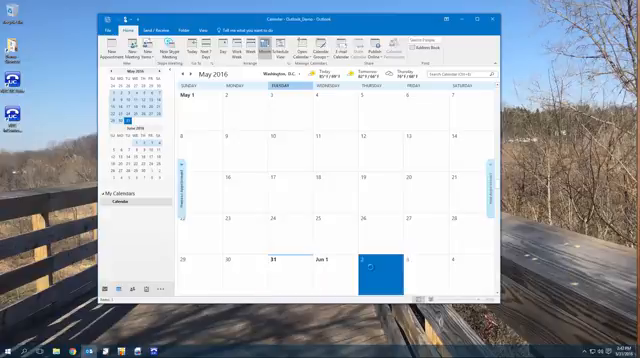
{"action": "double_click", "coordinate": [378, 270]}
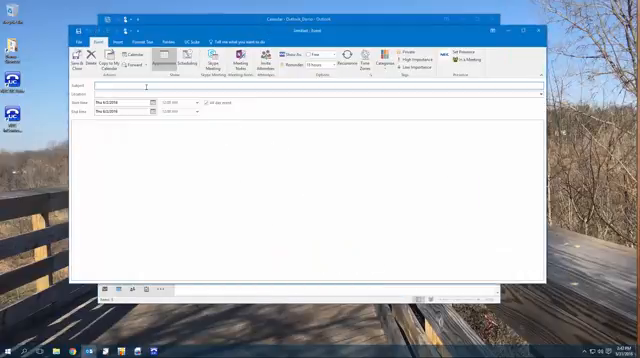